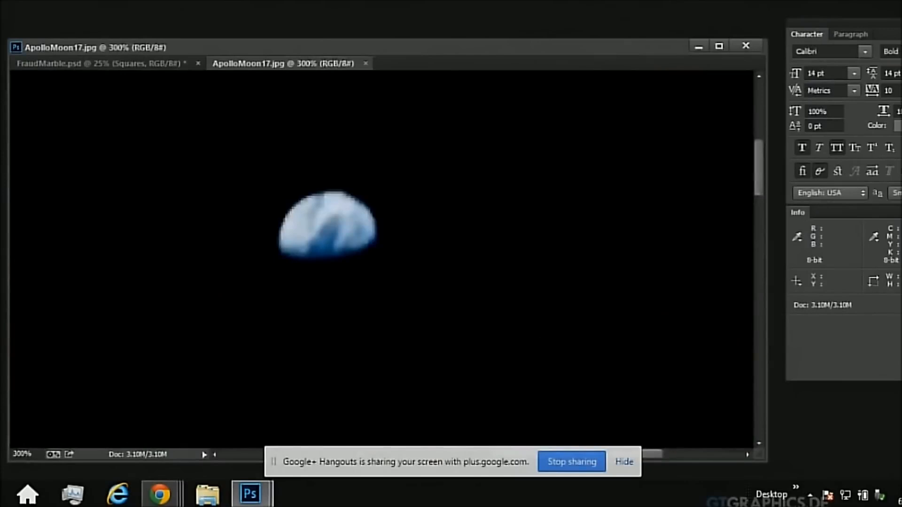
# Step: Apply an extreme Levels boost that exposes the coloured square patch around the Earth
pyautogui.click(75, 3)
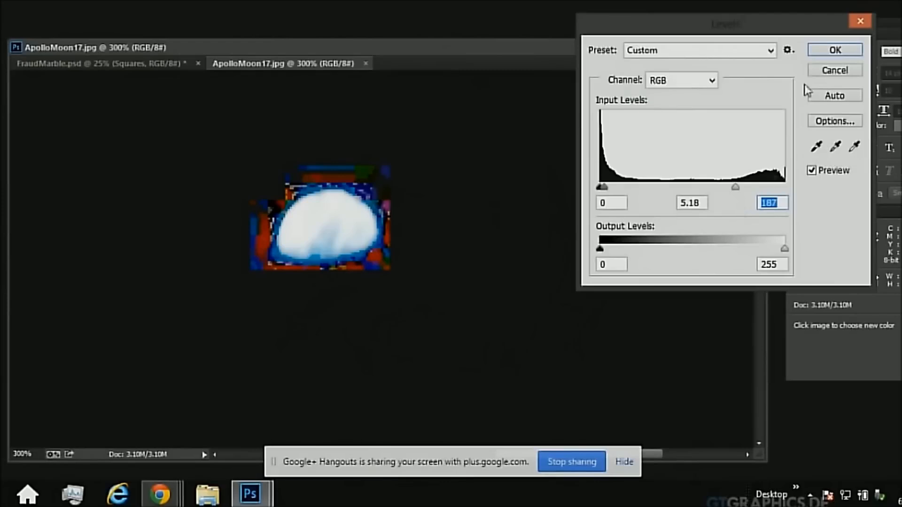
pyautogui.click(834, 50)
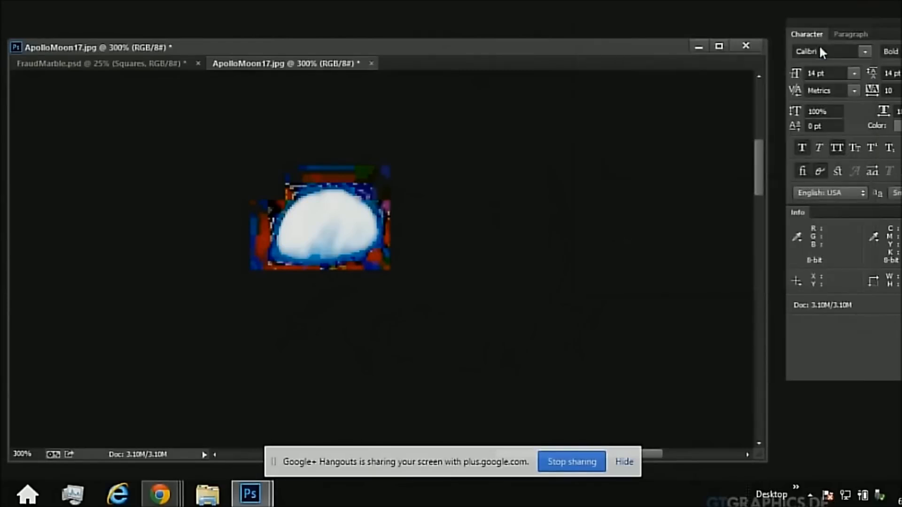
pyautogui.moveTo(419, 32)
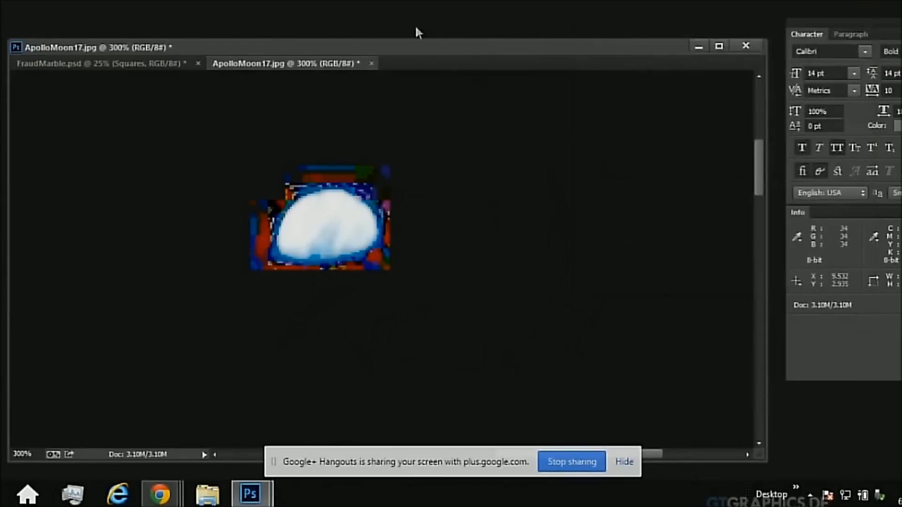
pyautogui.moveTo(654, 19)
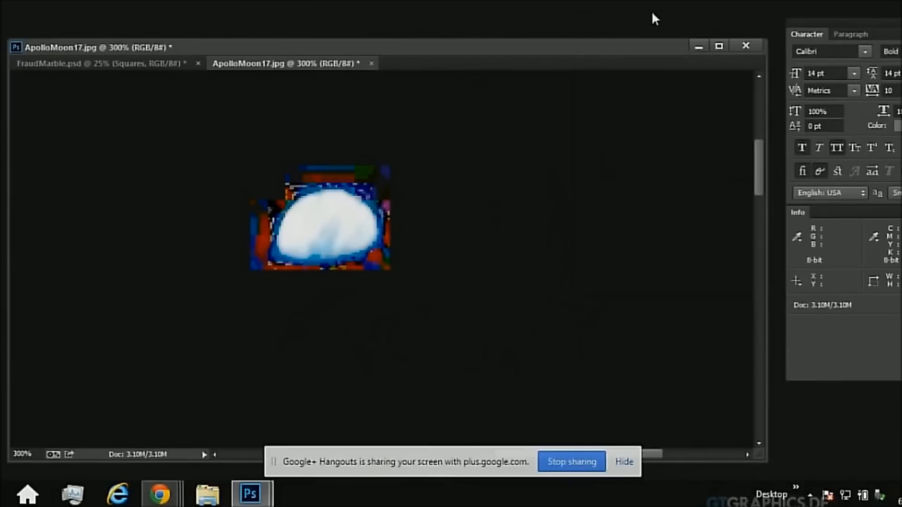
pyautogui.moveTo(602, 63)
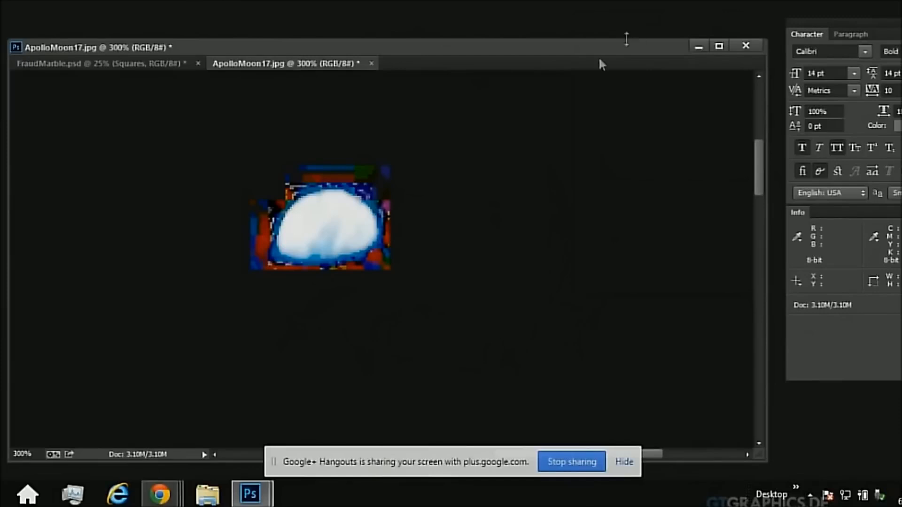
# Step: Bring the FraudMarble.psd document with the two Blue Marble earths to the front
pyautogui.click(97, 63)
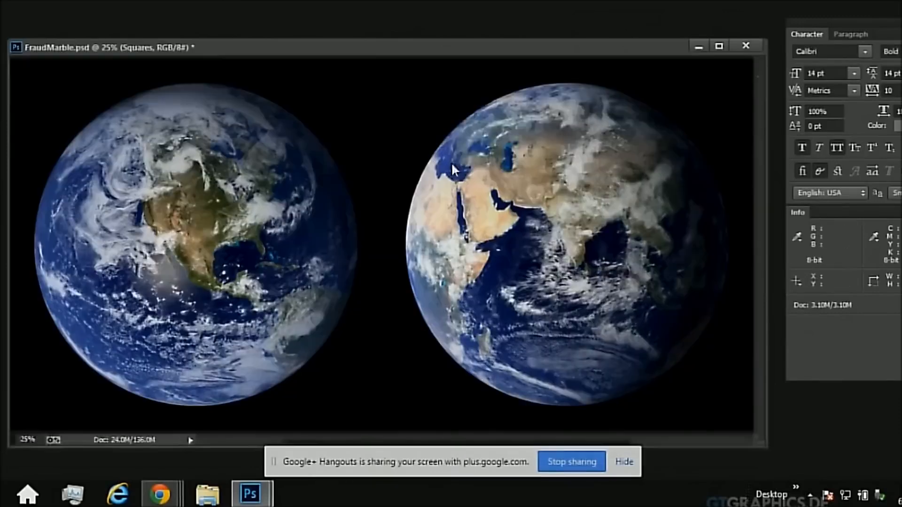
pyautogui.moveTo(460, 161)
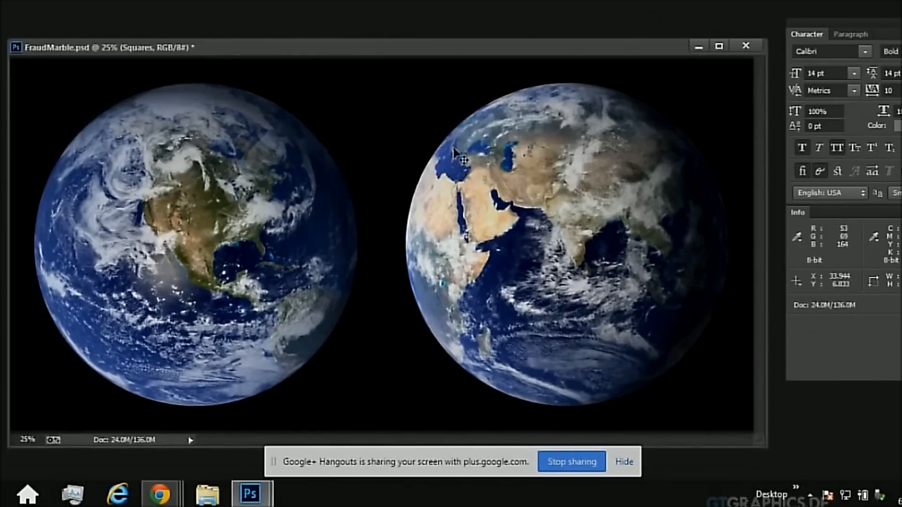